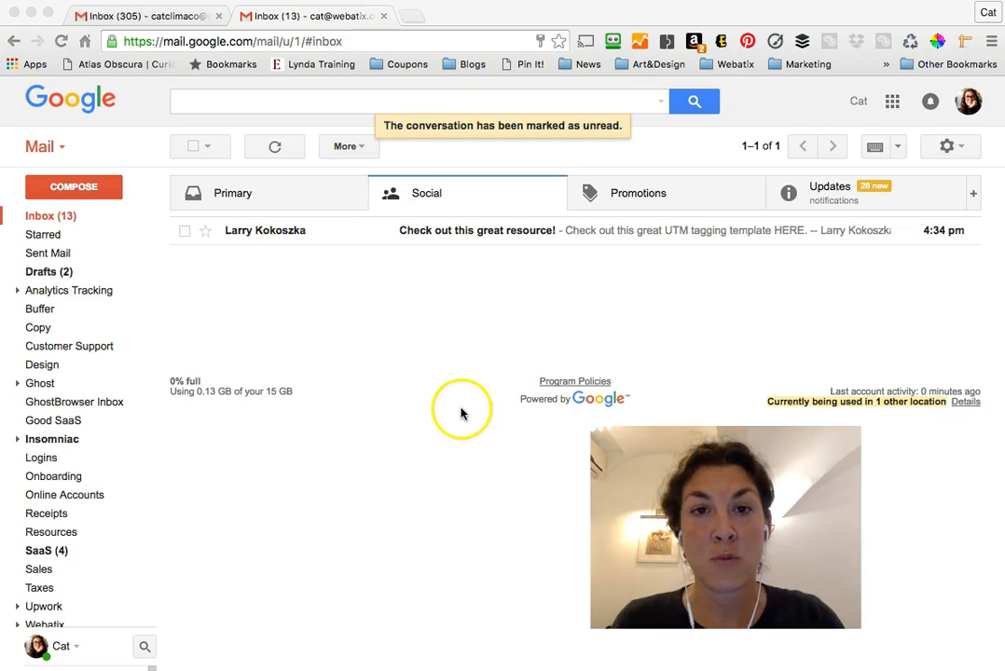
mouse_move(464, 401)
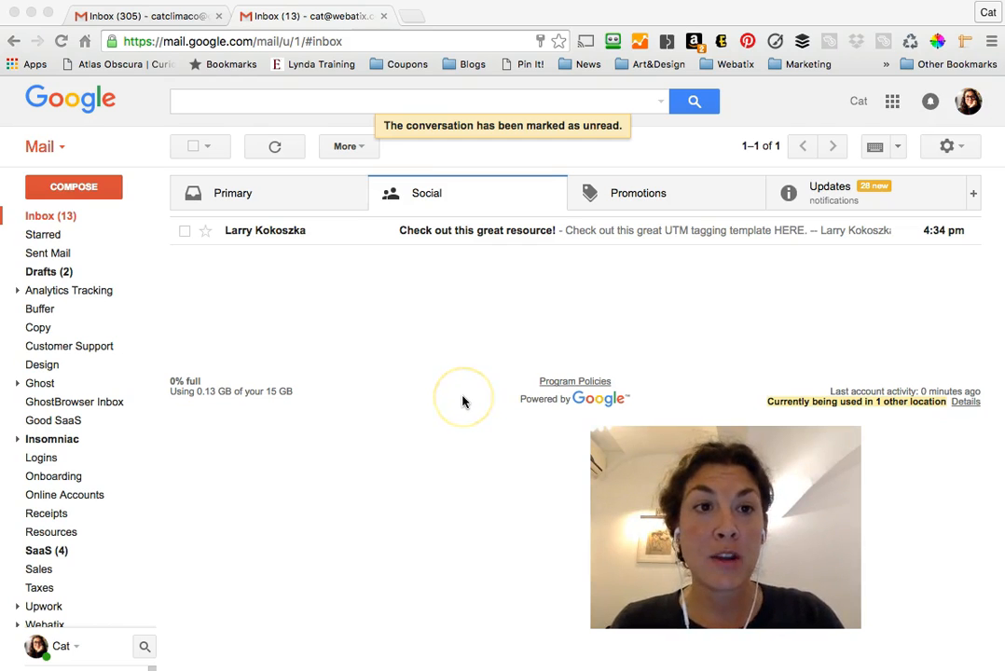
mouse_move(460, 386)
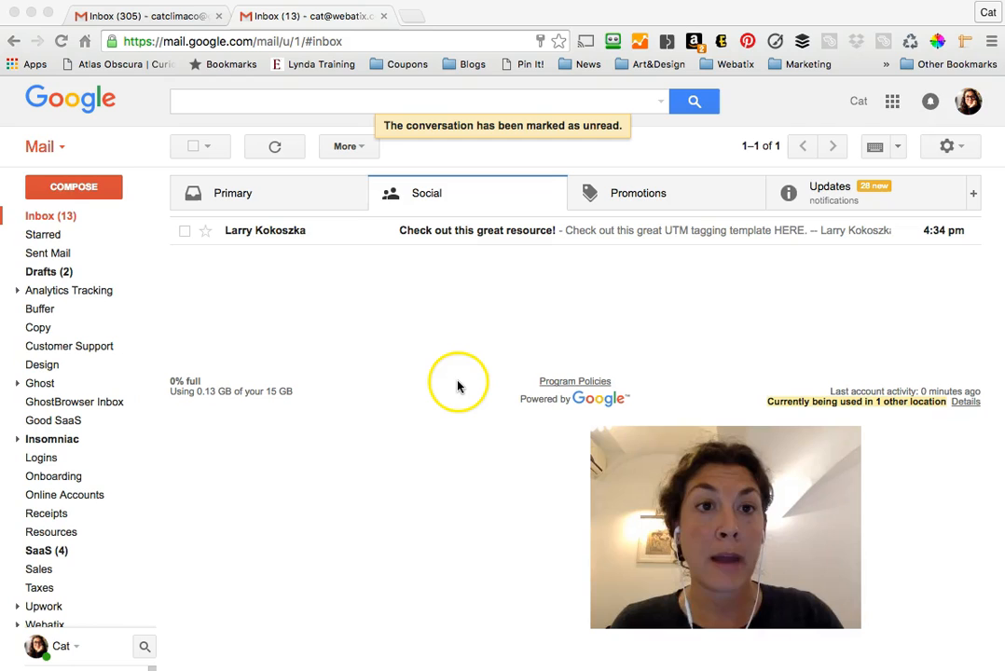
mouse_move(445, 322)
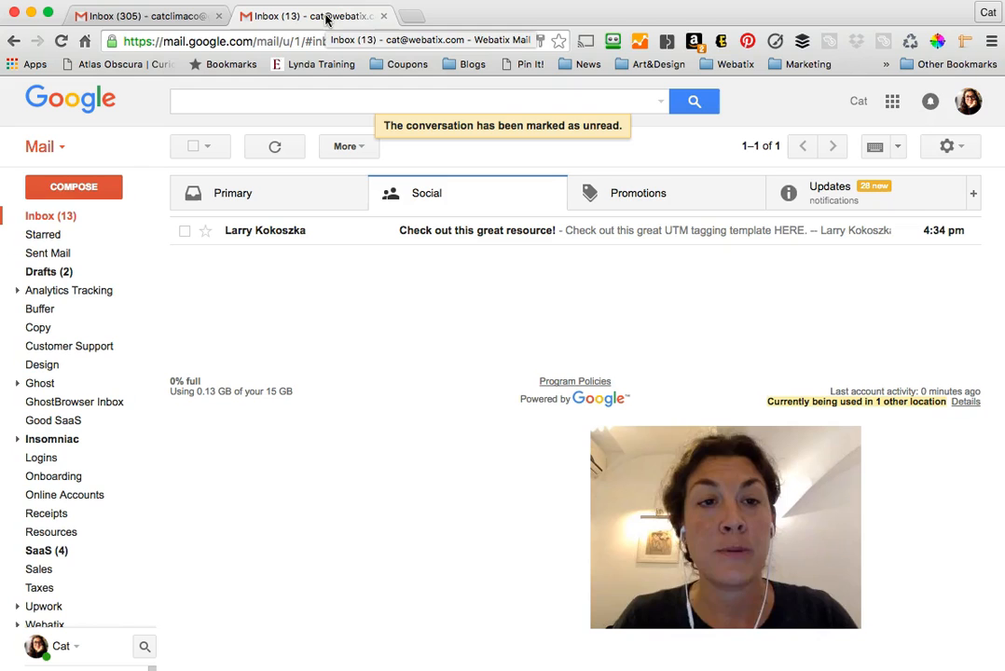
Check the personal inbox, then return to the work account inbox
left_click(139, 17)
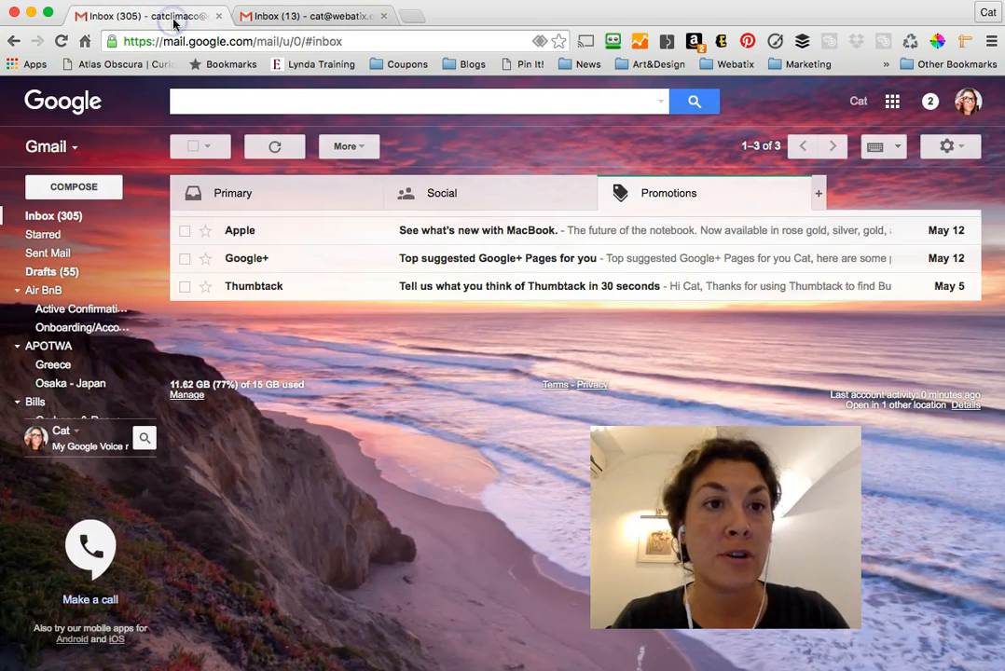
left_click(308, 16)
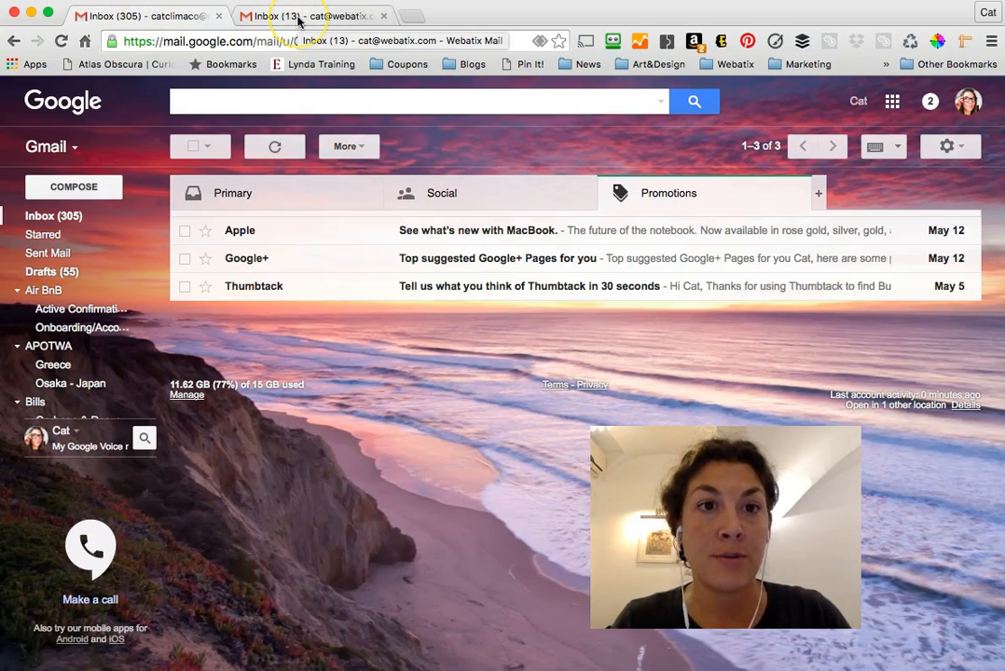
left_click(299, 14)
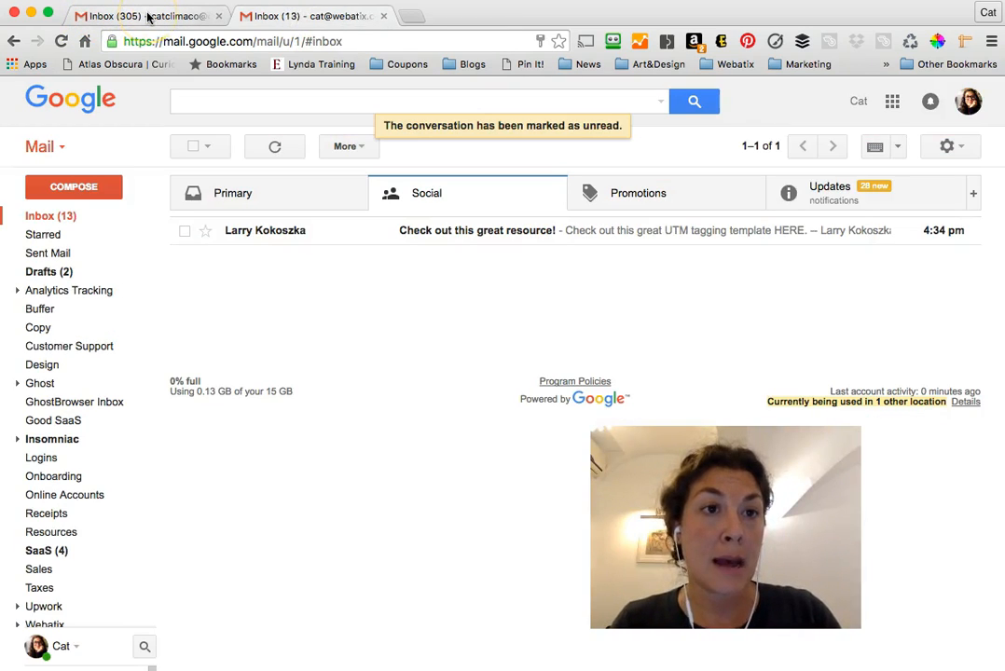
mouse_move(147, 17)
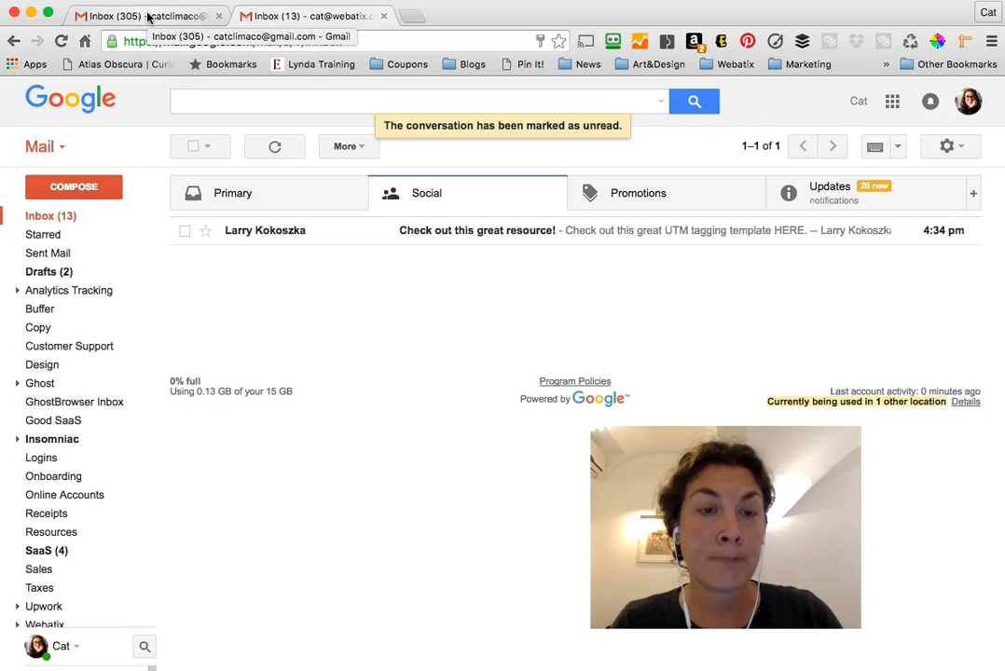
mouse_move(451, 233)
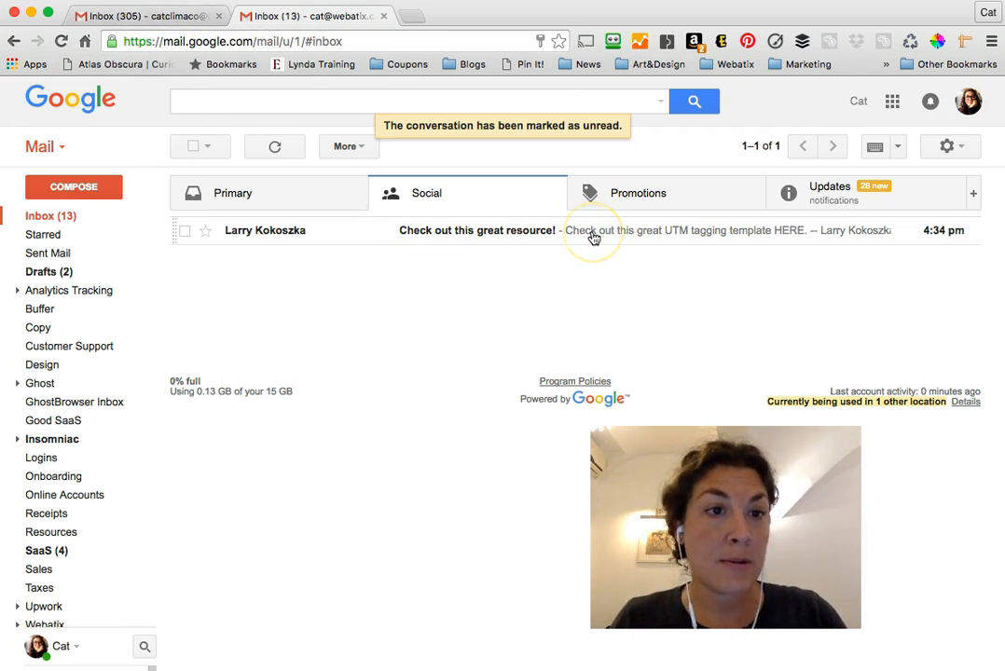
Open the 'Check out this great resource!' email and follow its HERE link to the UTM spreadsheet
left_click(593, 230)
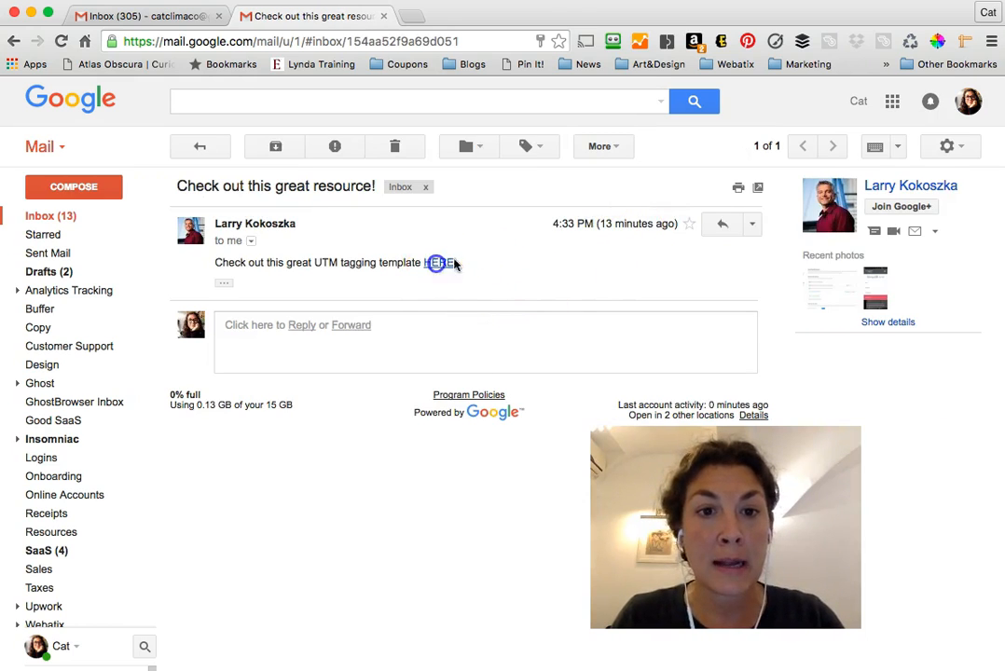
left_click(438, 262)
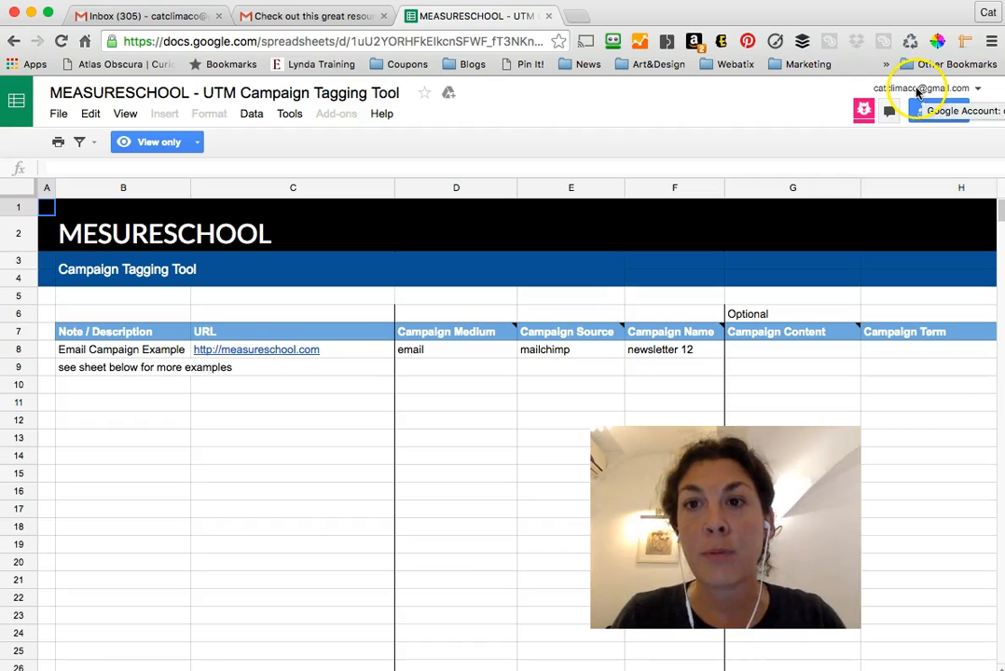
mouse_move(828, 102)
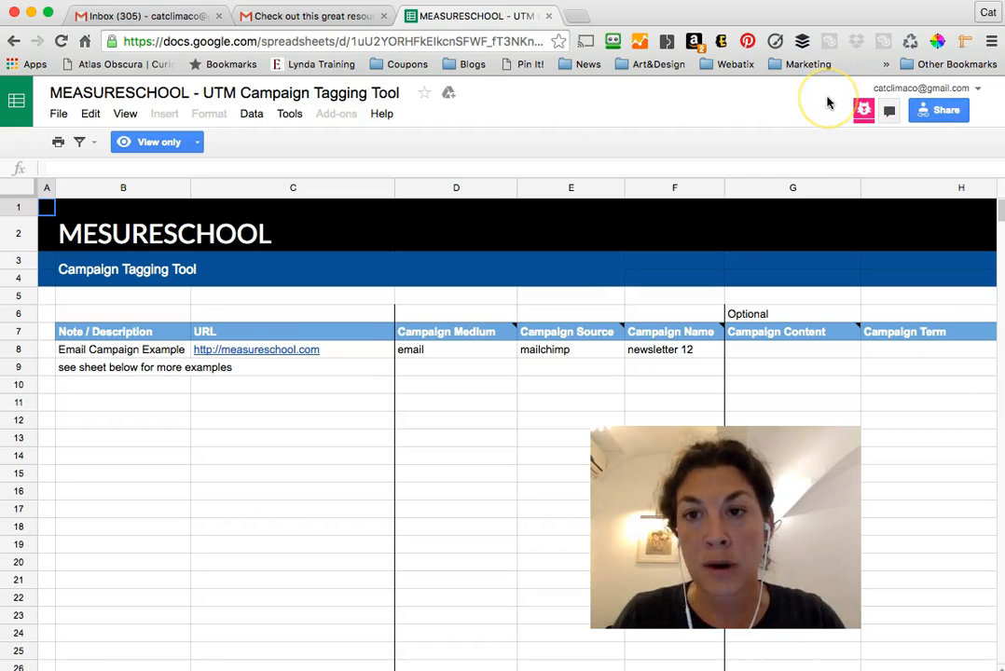
mouse_move(695, 99)
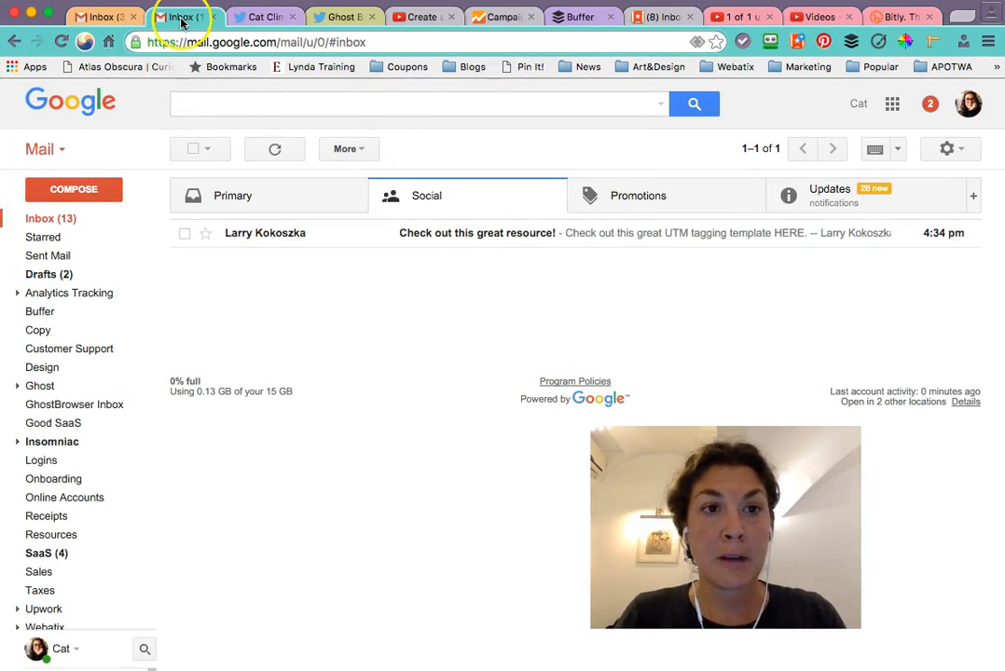
left_click(93, 14)
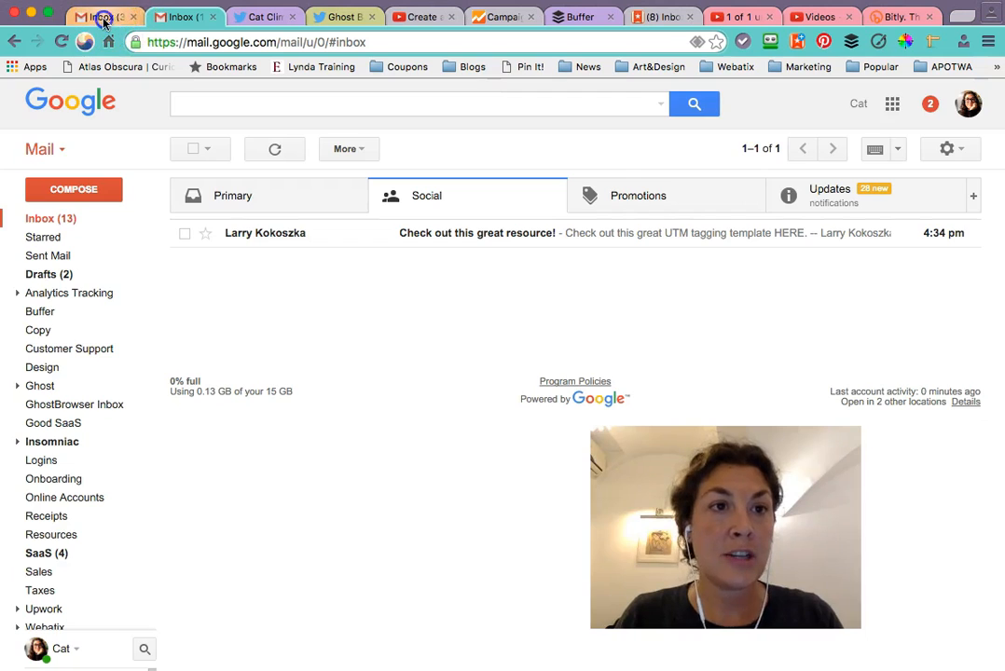
left_click(266, 17)
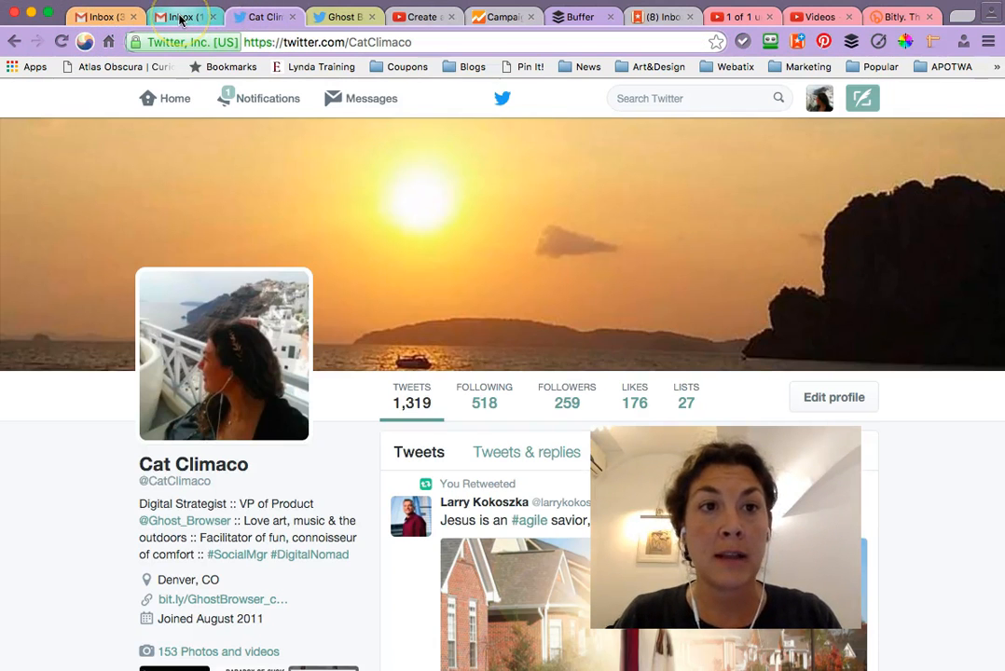
left_click(93, 17)
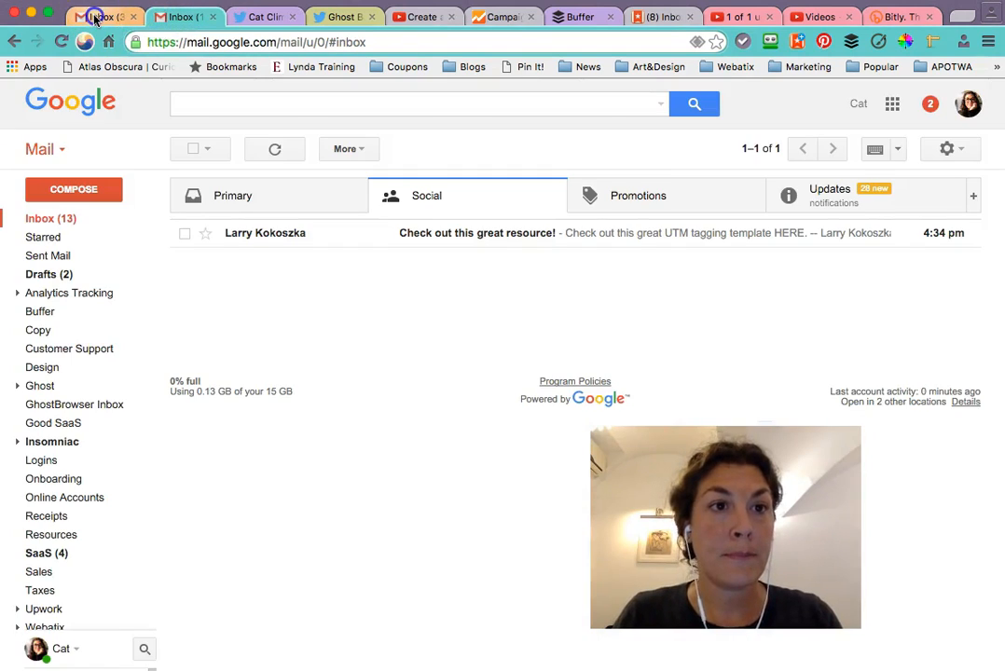
left_click(186, 17)
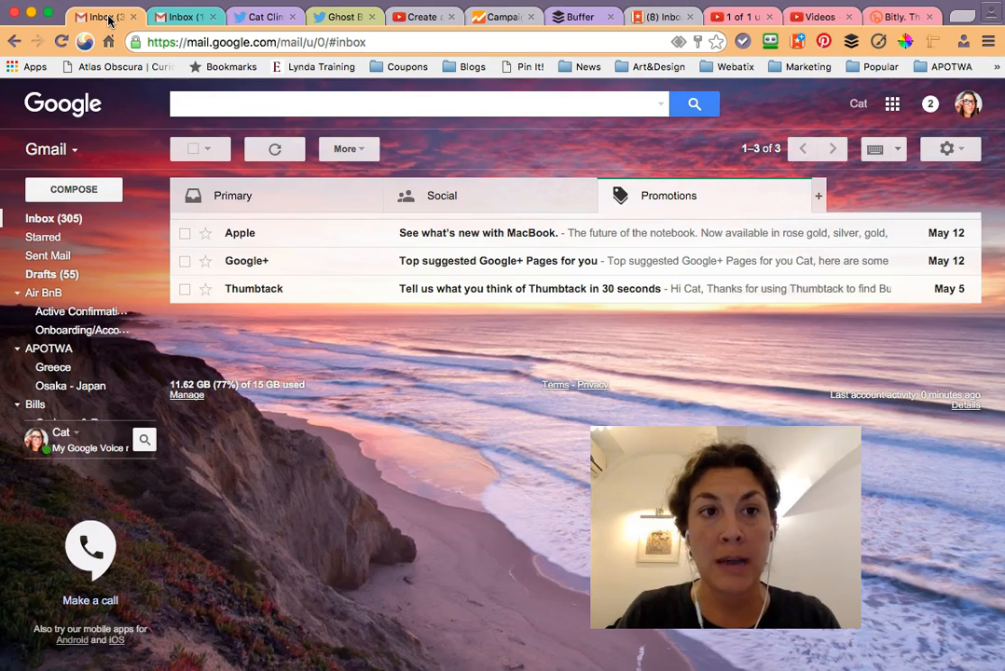
left_click(183, 17)
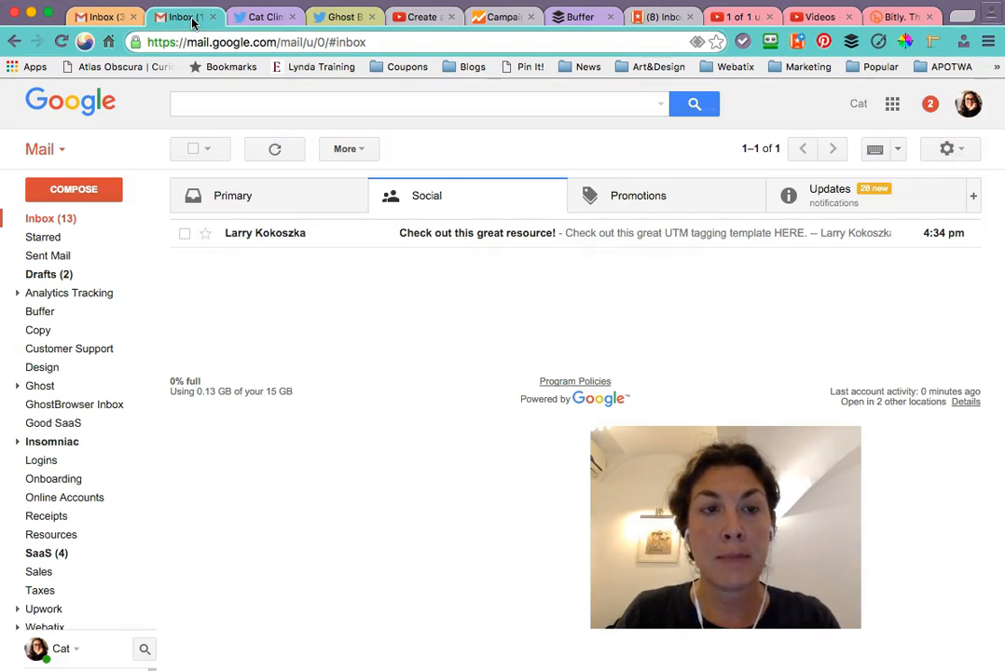
left_click(182, 17)
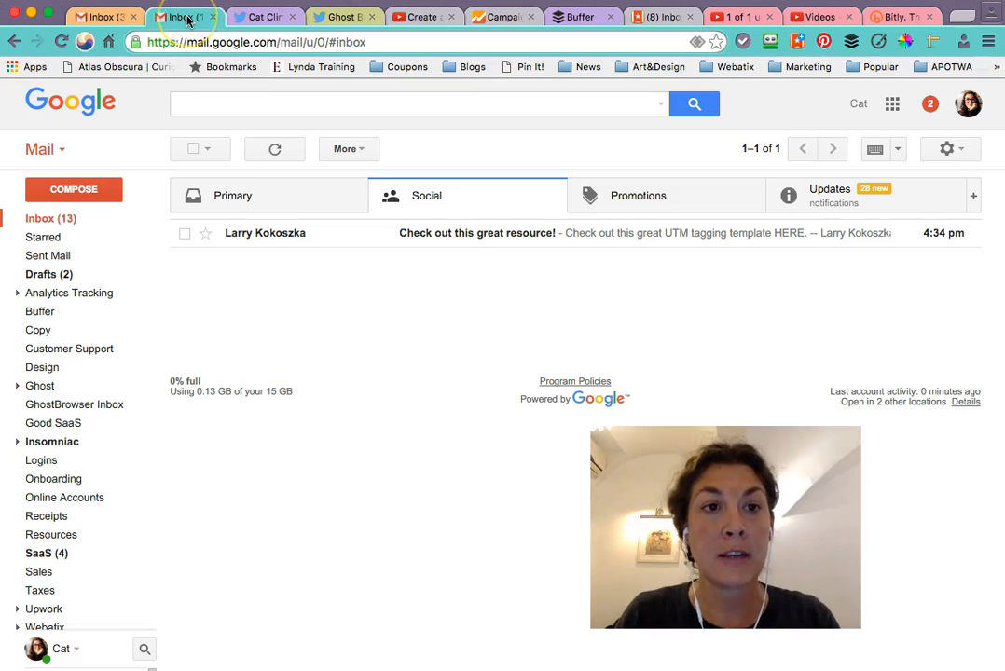
mouse_move(189, 19)
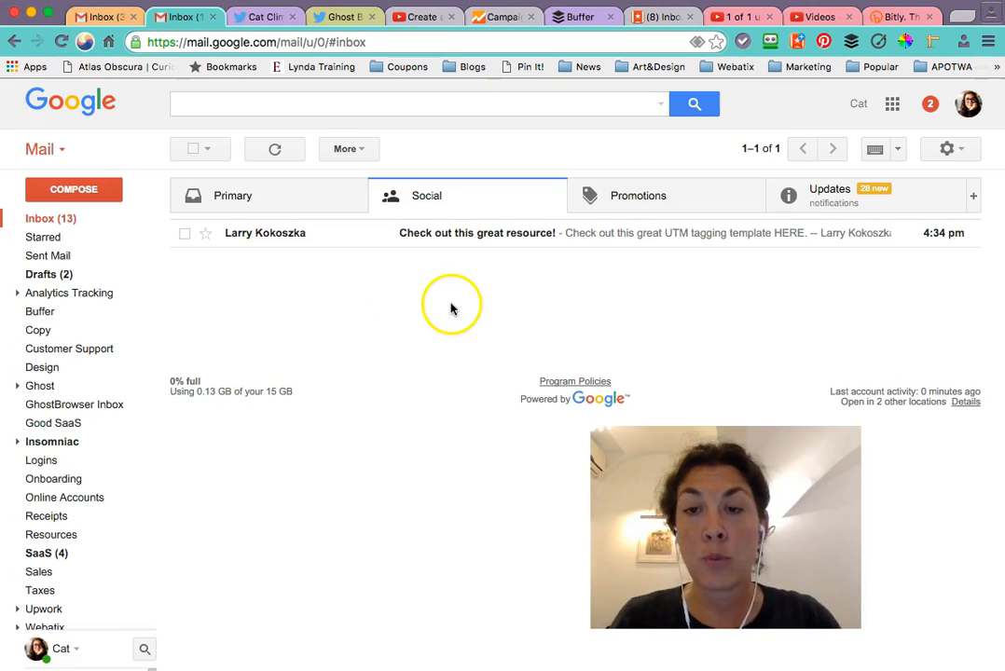
mouse_move(371, 93)
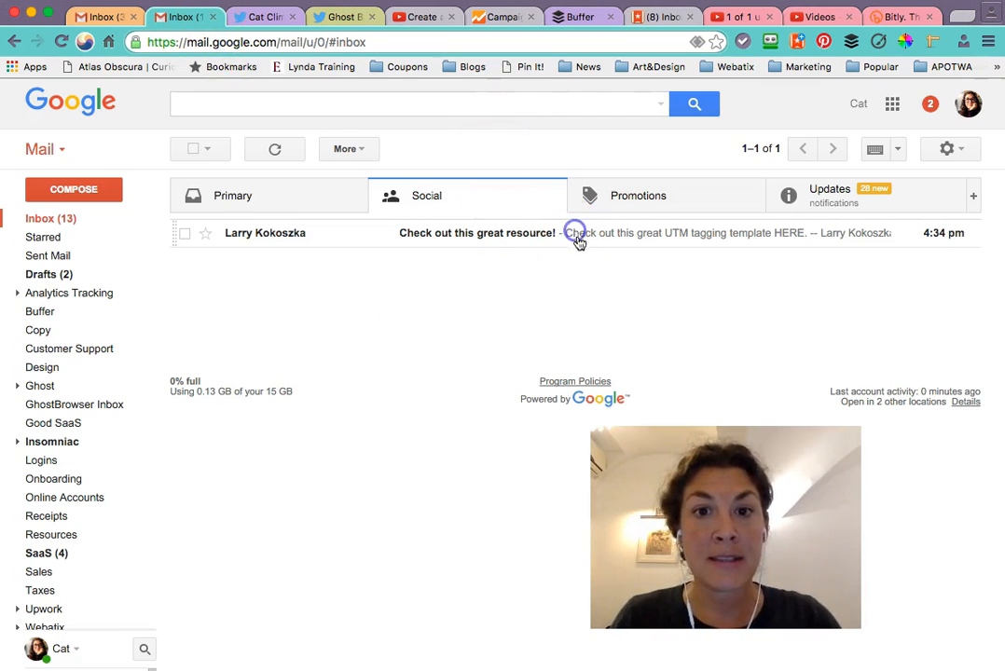
In the teal work tab, reopen 'Check out this great resource!' and follow its HERE link
left_click(581, 238)
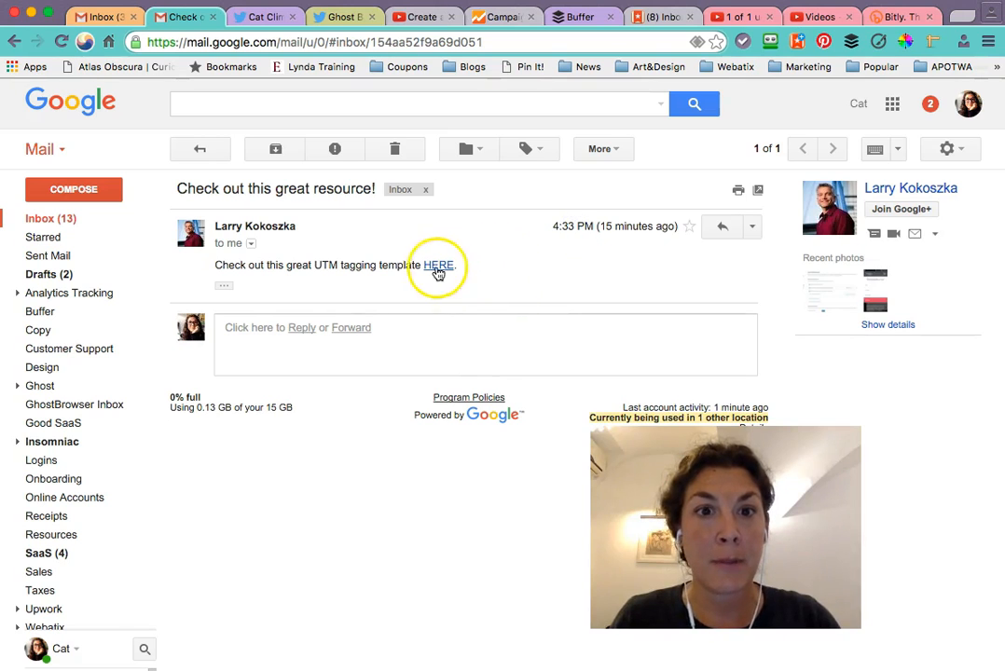
left_click(437, 265)
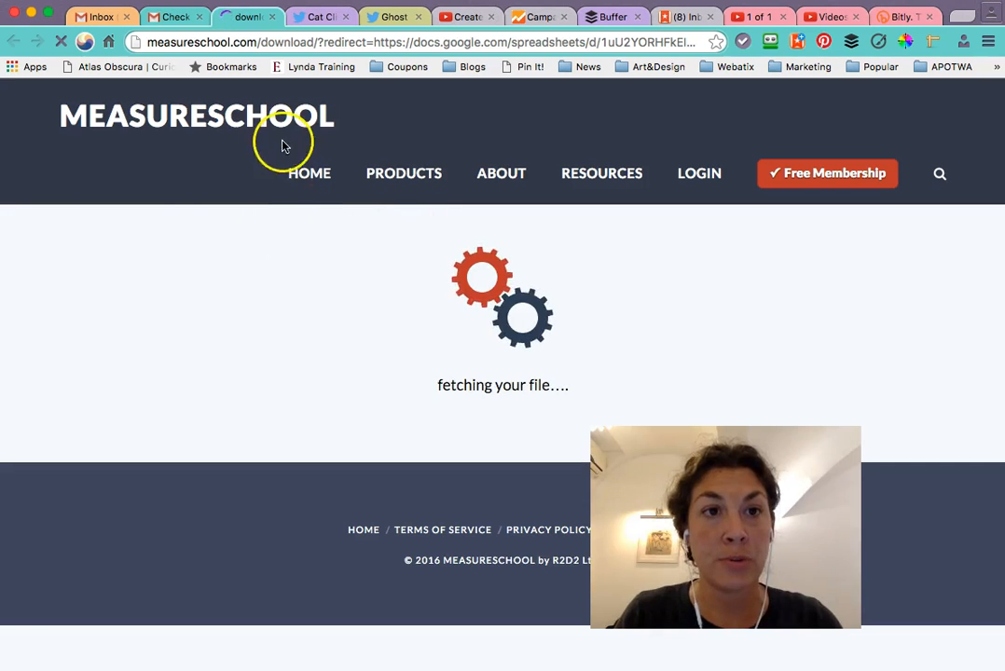
mouse_move(235, 182)
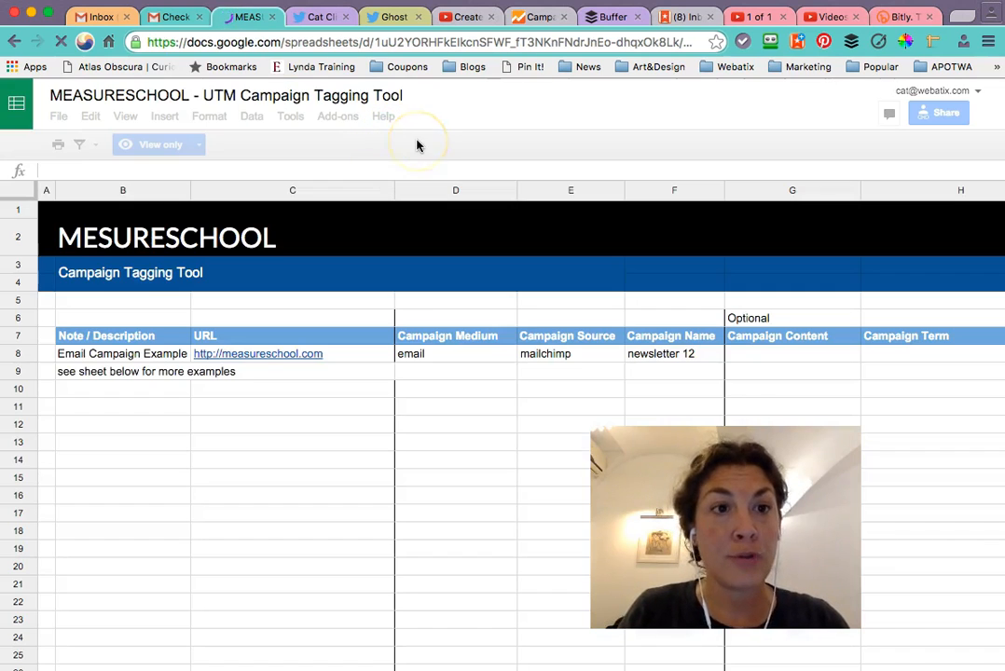
mouse_move(898, 98)
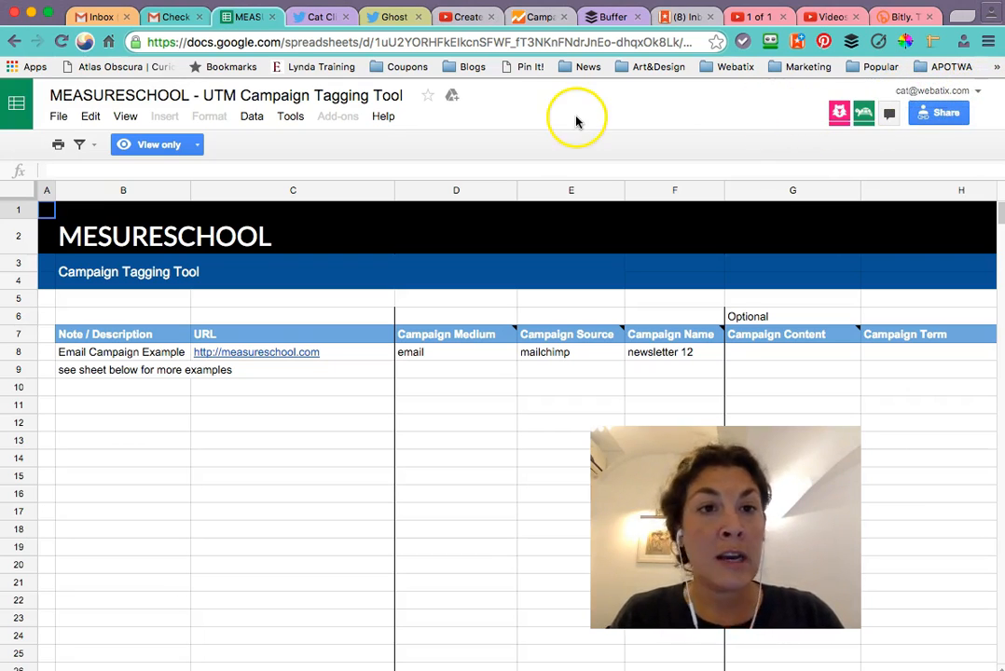
mouse_move(580, 119)
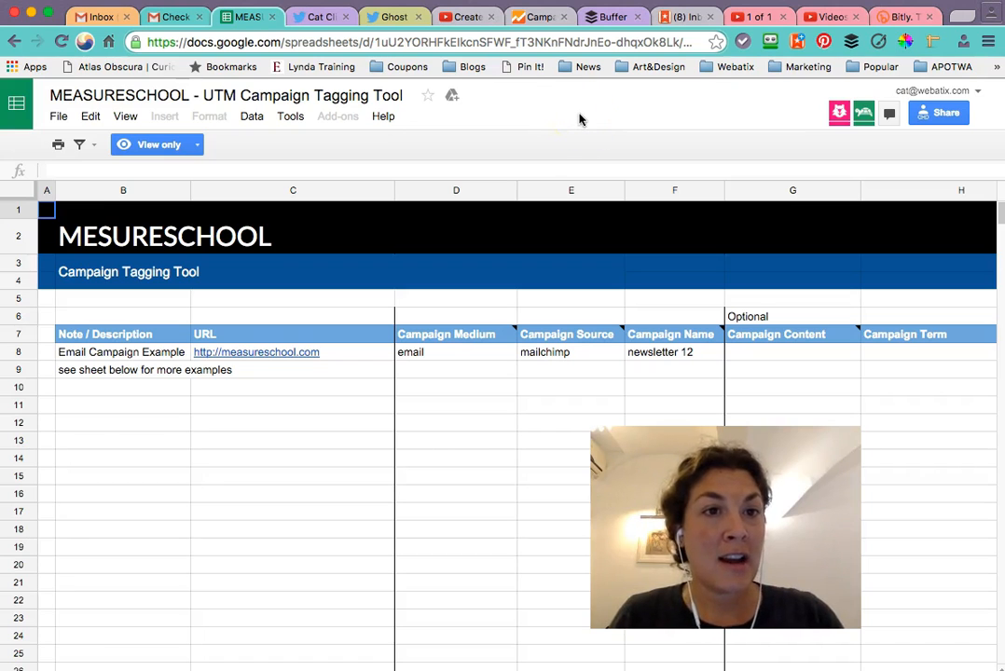